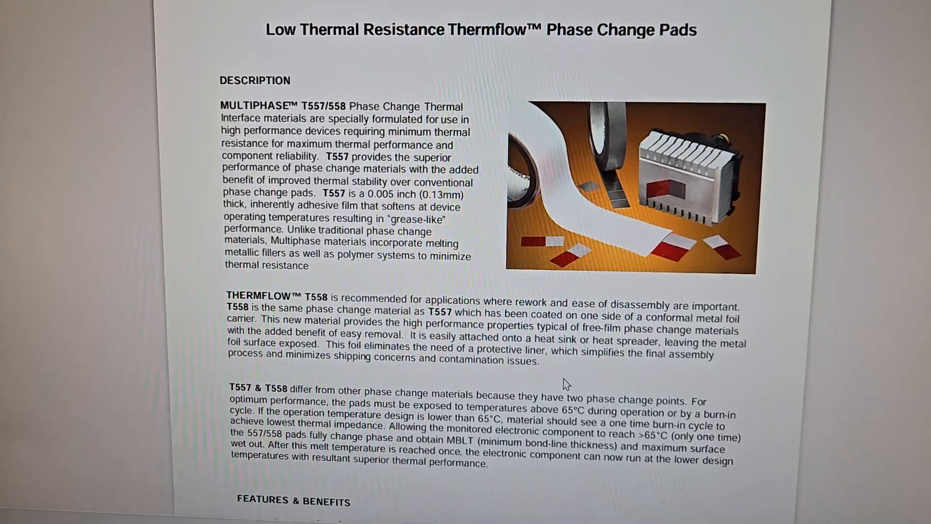
scroll(down, 3)
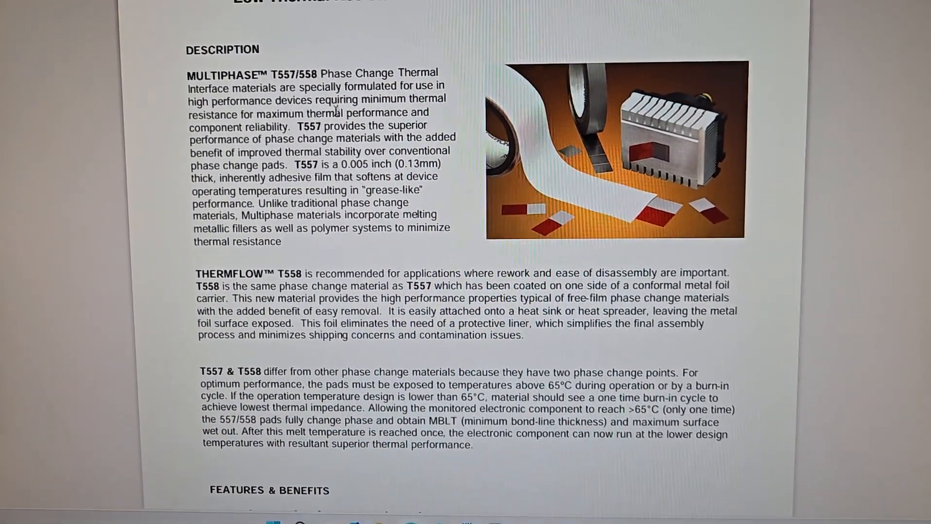
scroll(down, 3)
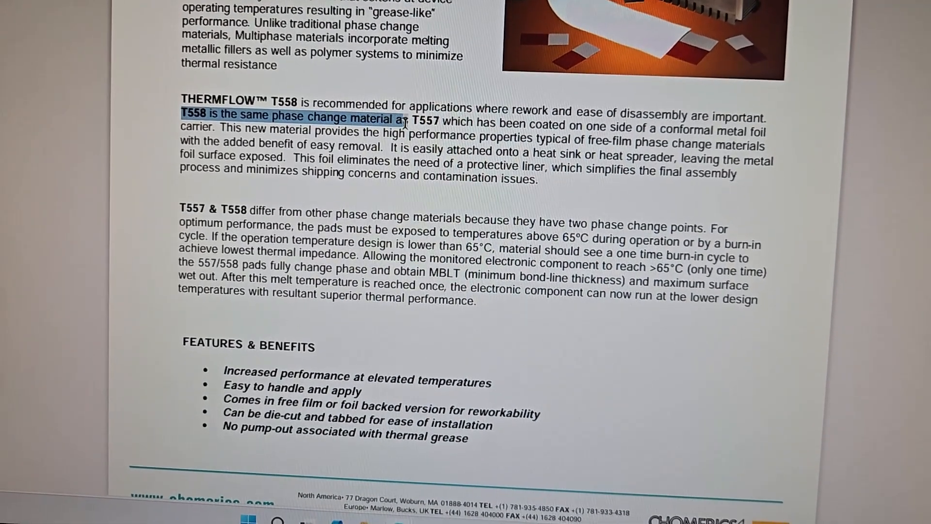
scroll(up, 3)
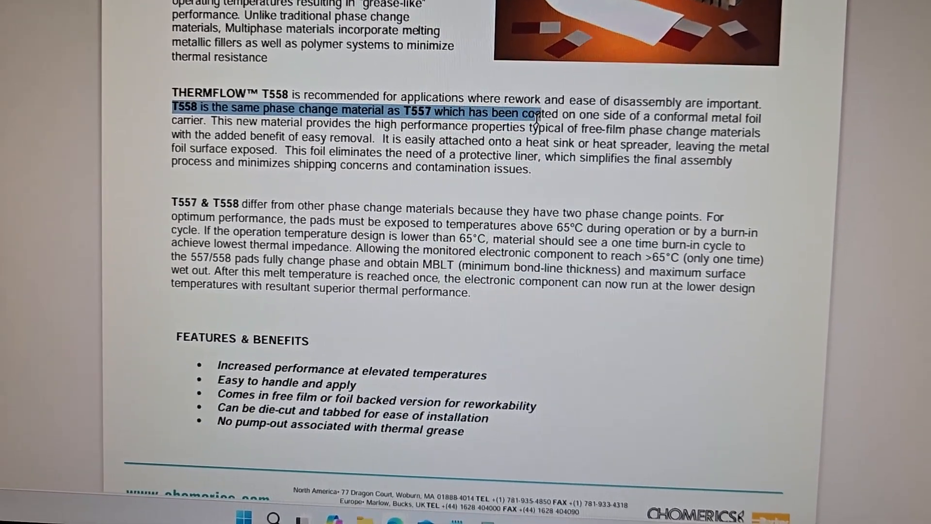